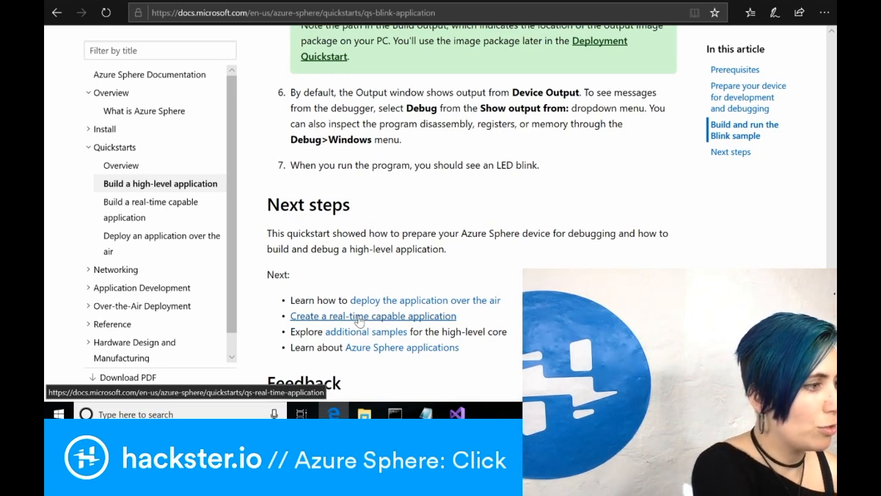
Follow the 'additional samples' link into the azure-sphere-samples Samples folder on GitHub
{"action": "left_click", "coordinate": [367, 331]}
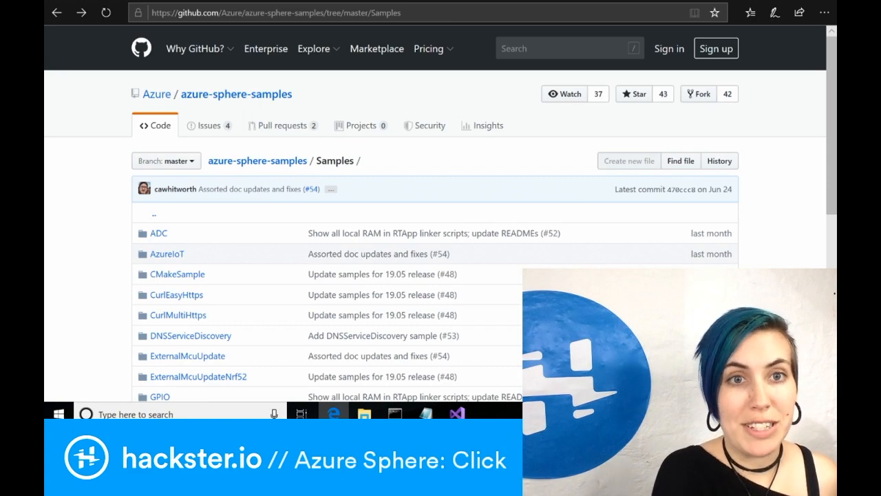
{"action": "scroll", "scroll_direction": "down", "scroll_amount": 3}
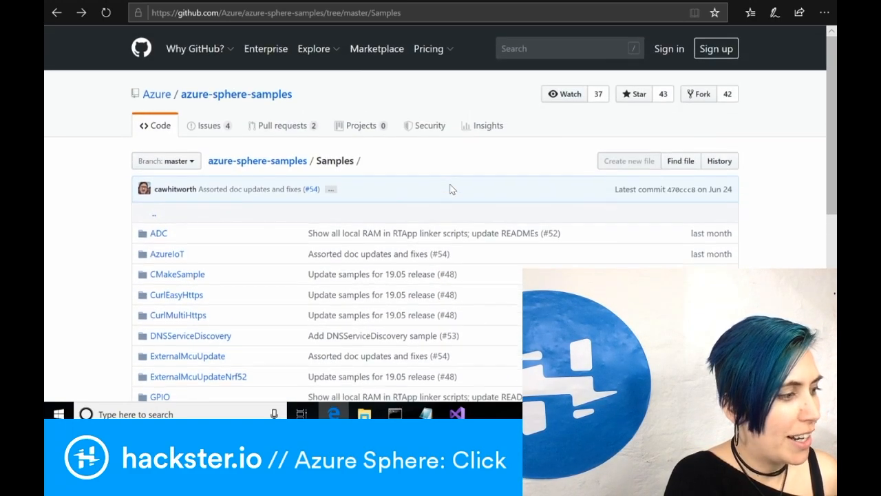
{"action": "scroll", "scroll_direction": "down", "scroll_amount": 3}
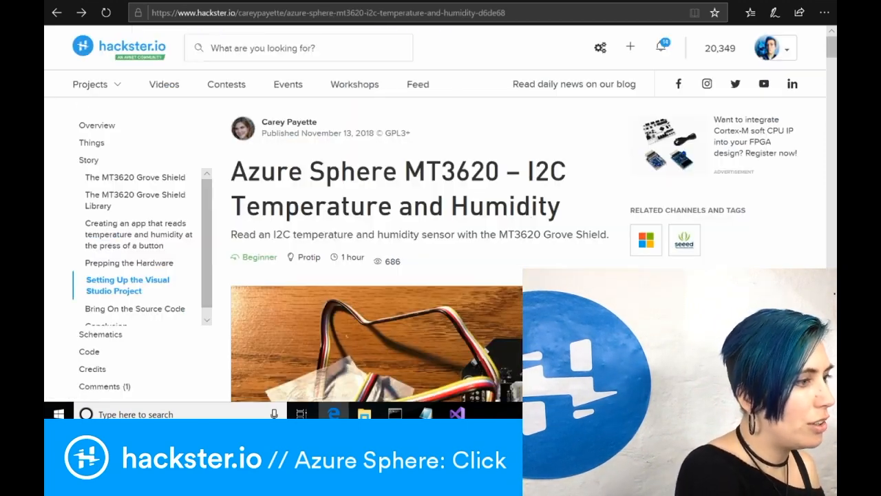
{"action": "mouse_move", "coordinate": [502, 248]}
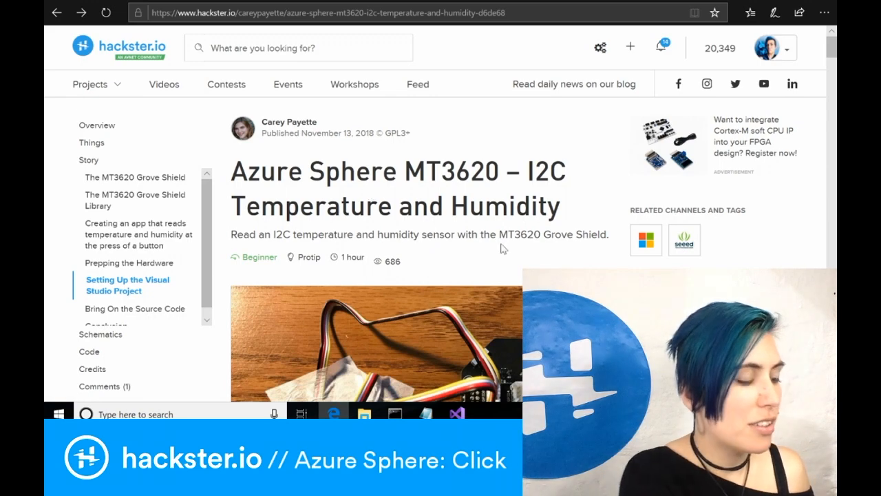
Scroll through the MT3620 I2C Temperature and Humidity project intro and hardware photo
{"action": "scroll", "scroll_direction": "down", "scroll_amount": 3}
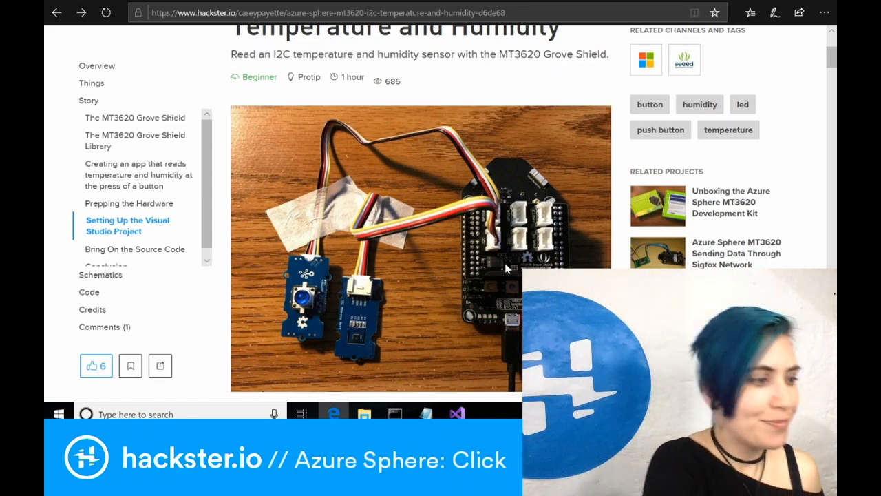
{"action": "scroll", "scroll_direction": "down", "scroll_amount": 3}
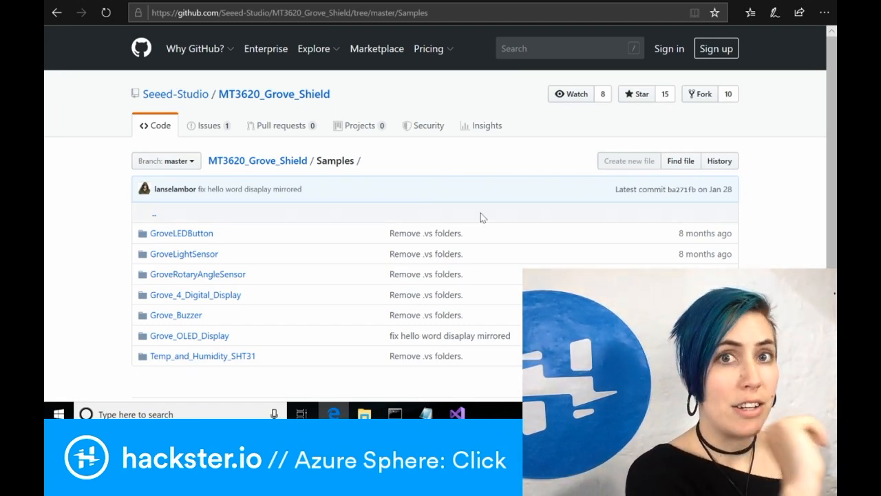
Scroll the MT3620_Grove_Shield Samples folder listing of Grove sensor projects
{"action": "scroll", "scroll_direction": "down", "scroll_amount": 3}
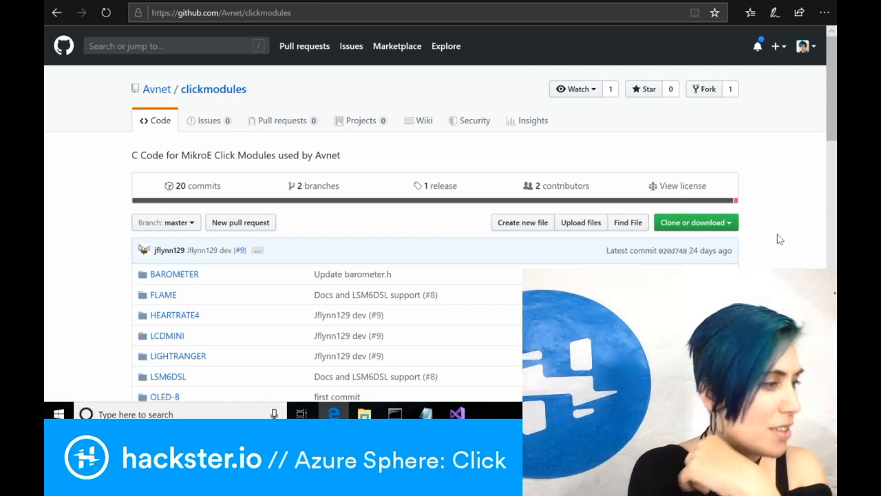
Review the clickmodules README's supported modules list and enter the RELAY folder
{"action": "scroll", "scroll_direction": "down", "scroll_amount": 3}
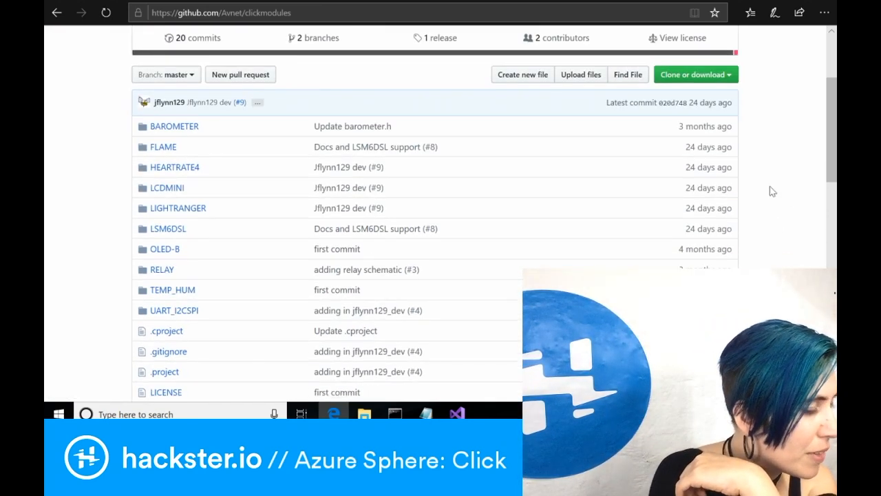
{"action": "scroll", "scroll_direction": "down", "scroll_amount": 3}
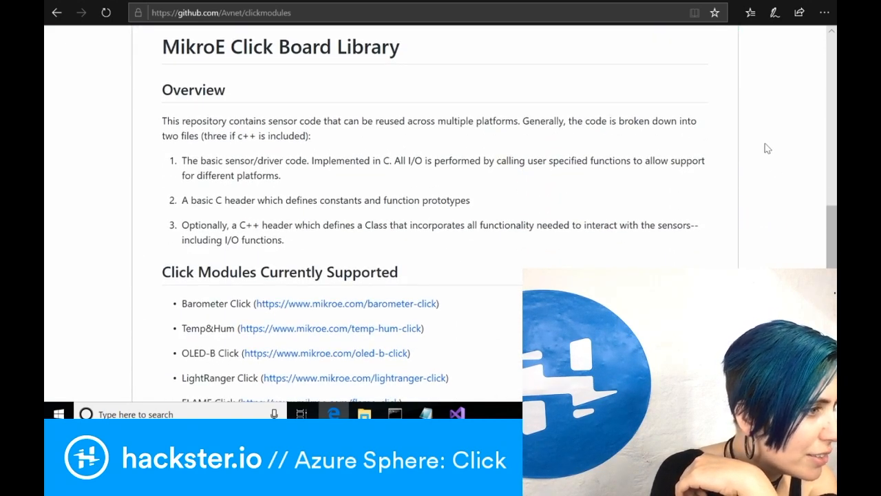
{"action": "scroll", "scroll_direction": "down", "scroll_amount": 3}
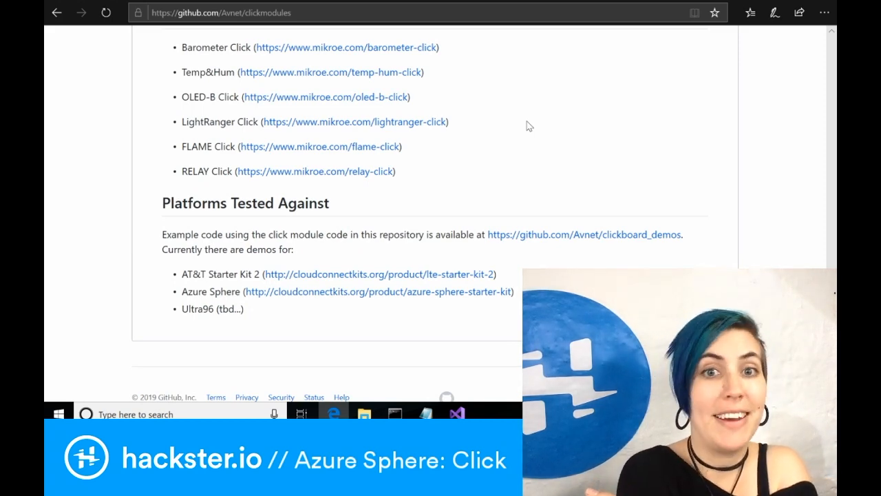
{"action": "scroll", "scroll_direction": "up", "scroll_amount": 3}
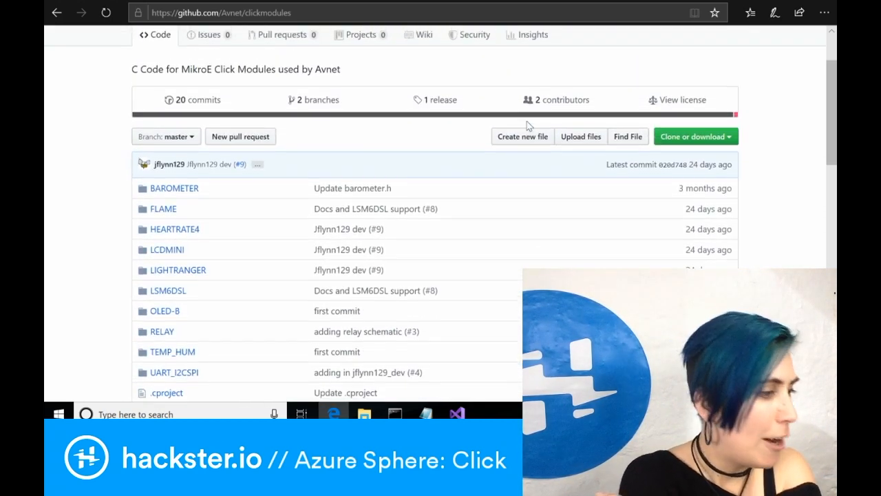
{"action": "mouse_move", "coordinate": [162, 330]}
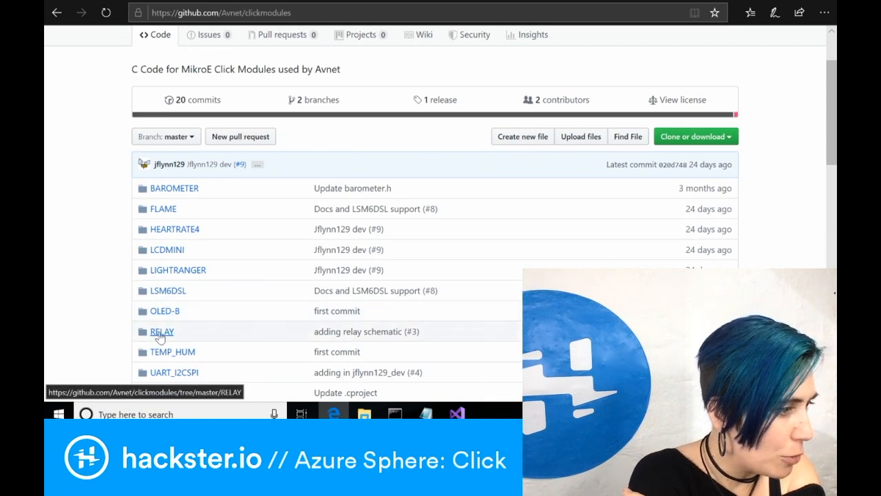
{"action": "left_click", "coordinate": [163, 330]}
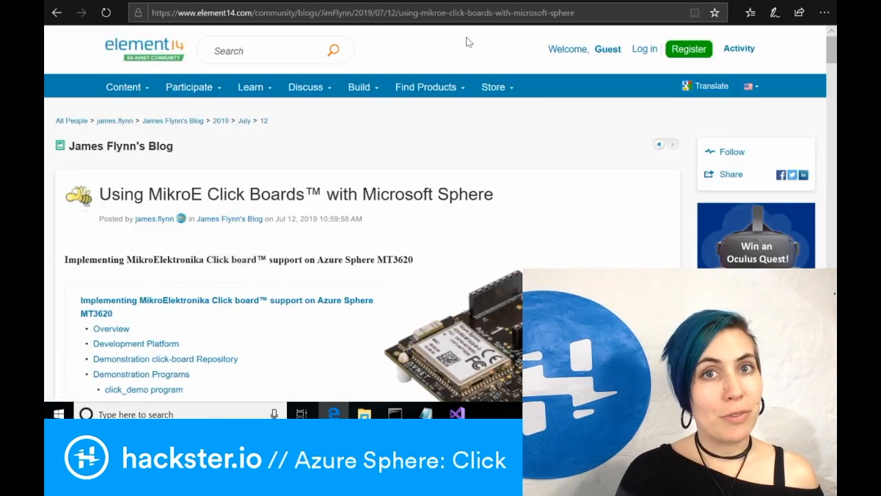
{"action": "mouse_move", "coordinate": [460, 289]}
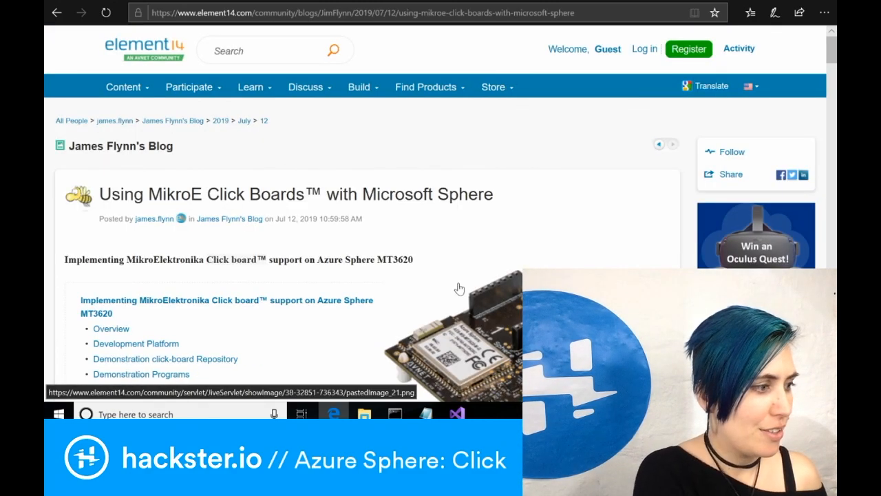
Read the blog's overview, development platform and demonstration program sections, then move to clickboard_demos
{"action": "scroll", "scroll_direction": "down", "scroll_amount": 3}
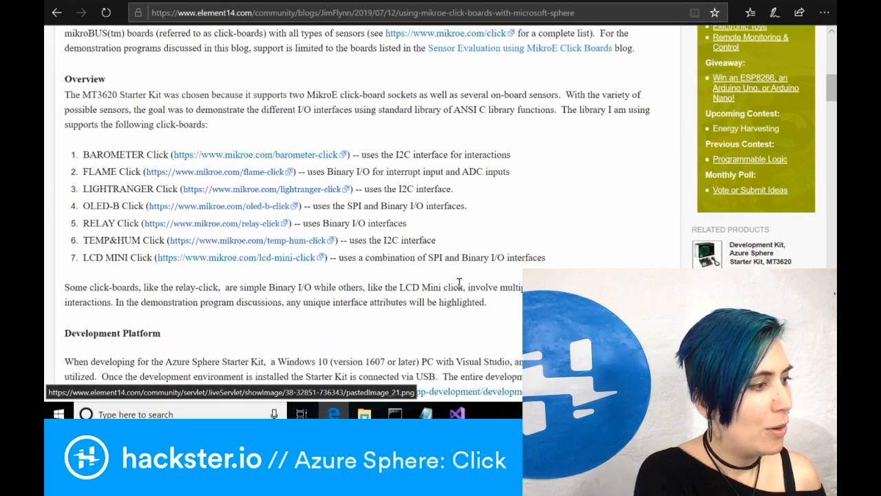
{"action": "scroll", "scroll_direction": "down", "scroll_amount": 3}
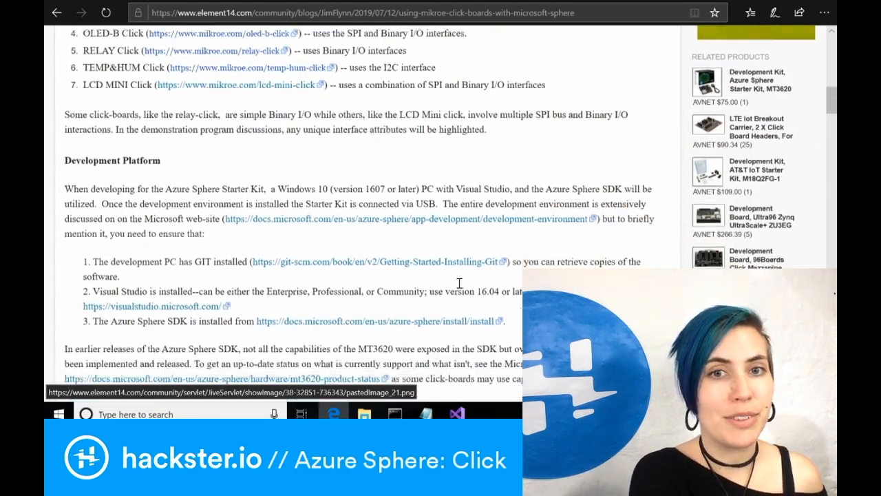
{"action": "scroll", "scroll_direction": "down", "scroll_amount": 3}
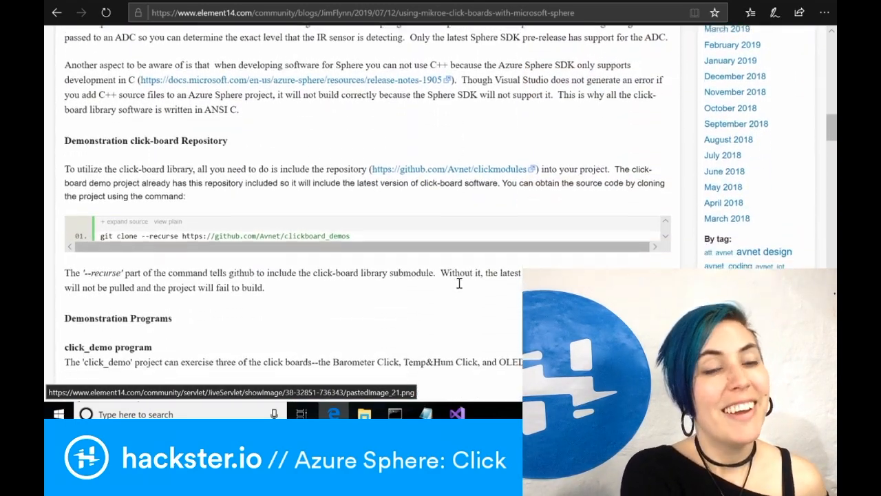
{"action": "scroll", "scroll_direction": "down", "scroll_amount": 3}
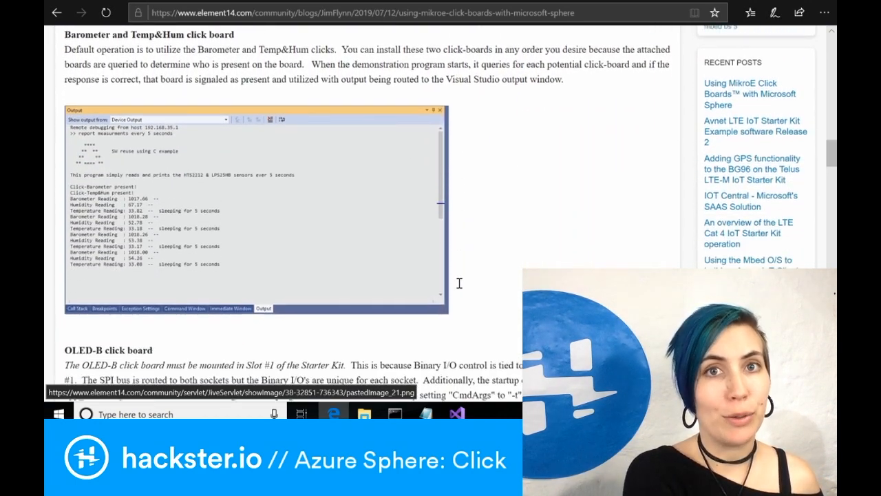
{"action": "left_click", "coordinate": [229, 13]}
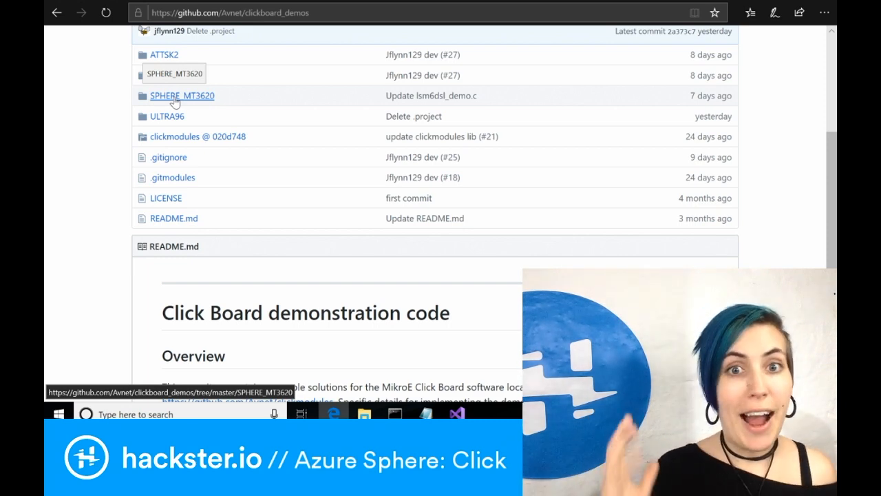
Enter the SPHERE_MT3620 folder listing click_demo, relay_demo and hr4_demo
{"action": "left_click", "coordinate": [182, 96]}
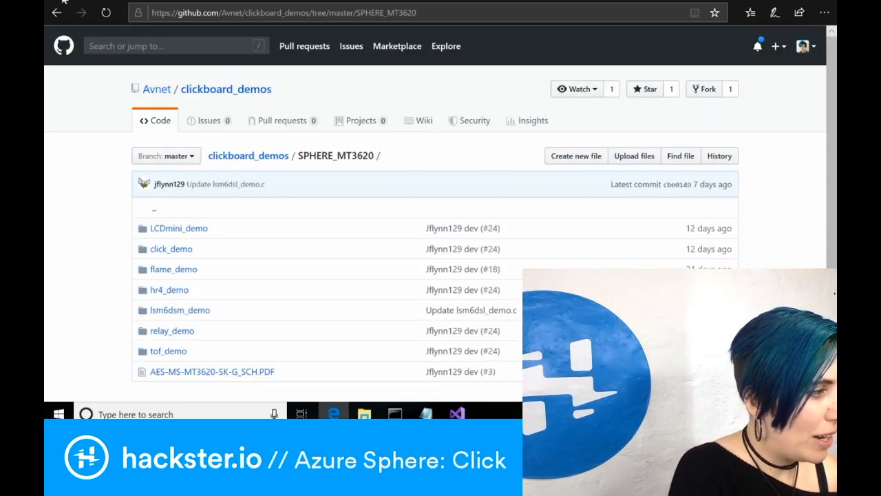
{"action": "left_click", "coordinate": [226, 88]}
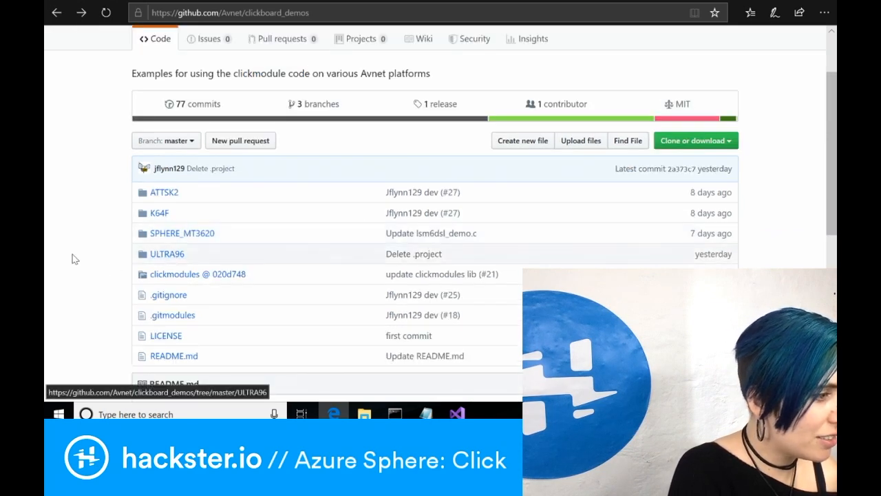
{"action": "scroll", "scroll_direction": "down", "scroll_amount": 3}
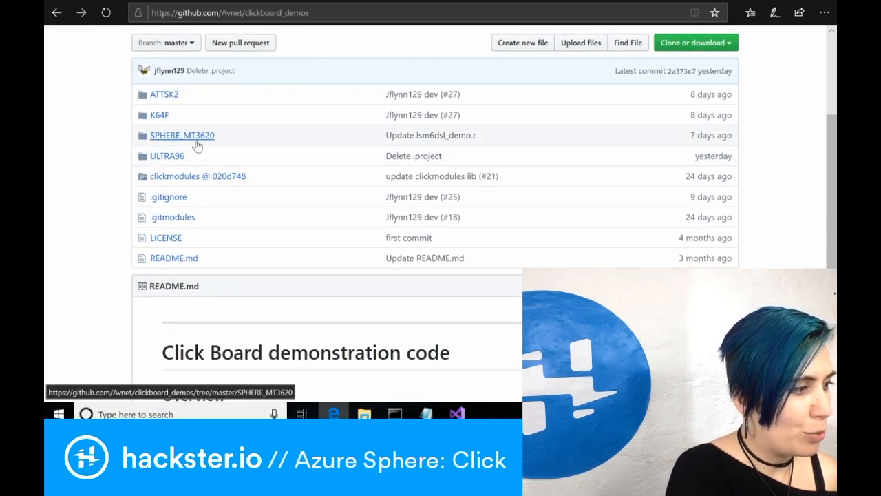
{"action": "left_click", "coordinate": [182, 135]}
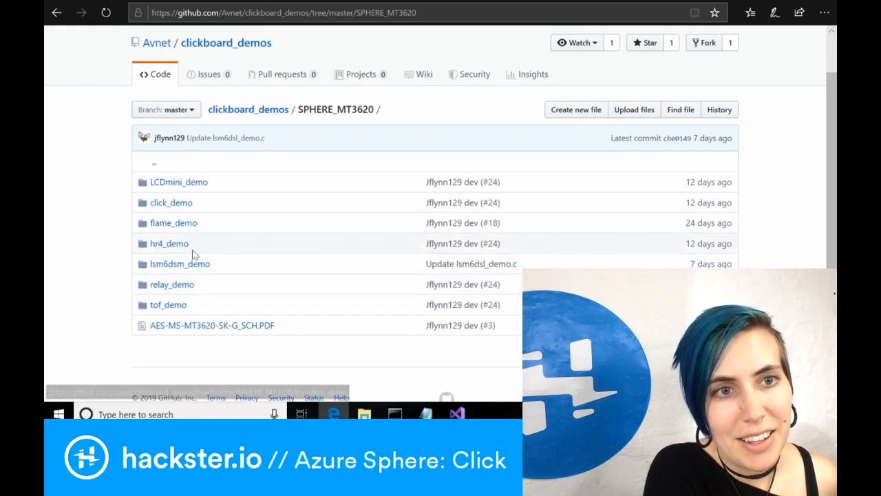
{"action": "mouse_move", "coordinate": [171, 283]}
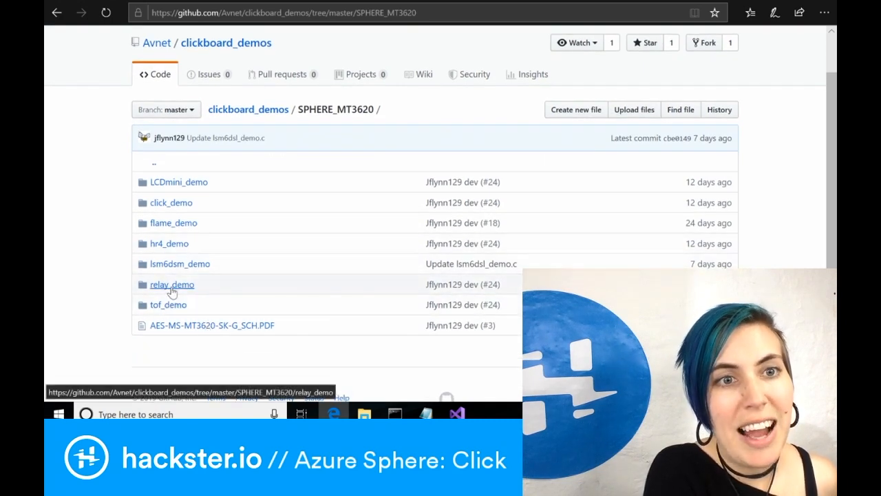
Enter the inner relay_demo folder listing main.c, app_manifest.json and relay_demo.vcxproj
{"action": "left_click", "coordinate": [172, 284]}
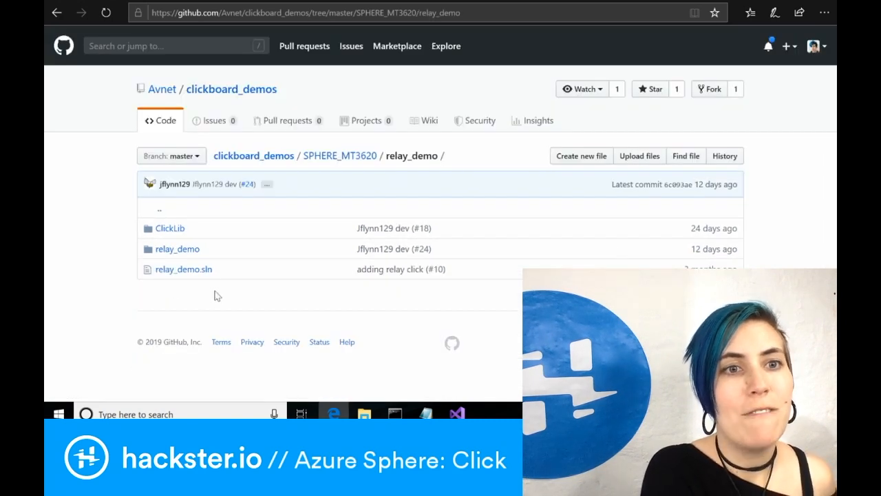
{"action": "left_click", "coordinate": [177, 248]}
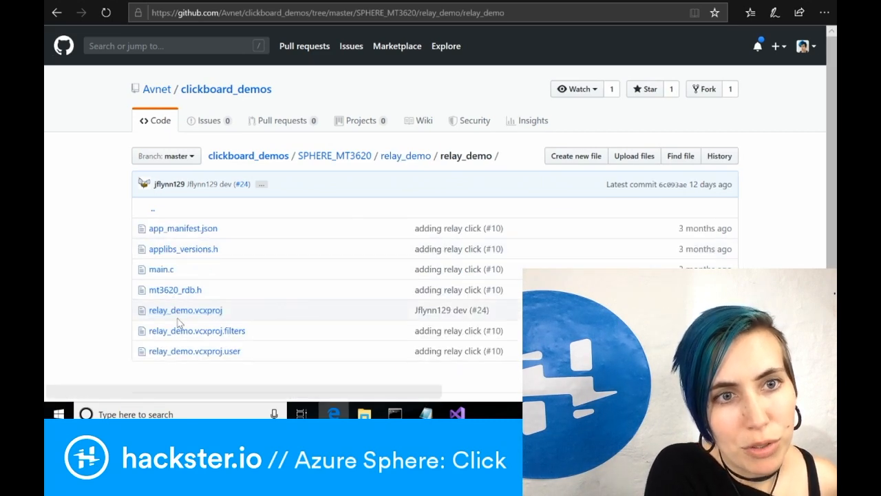
{"action": "mouse_move", "coordinate": [185, 309]}
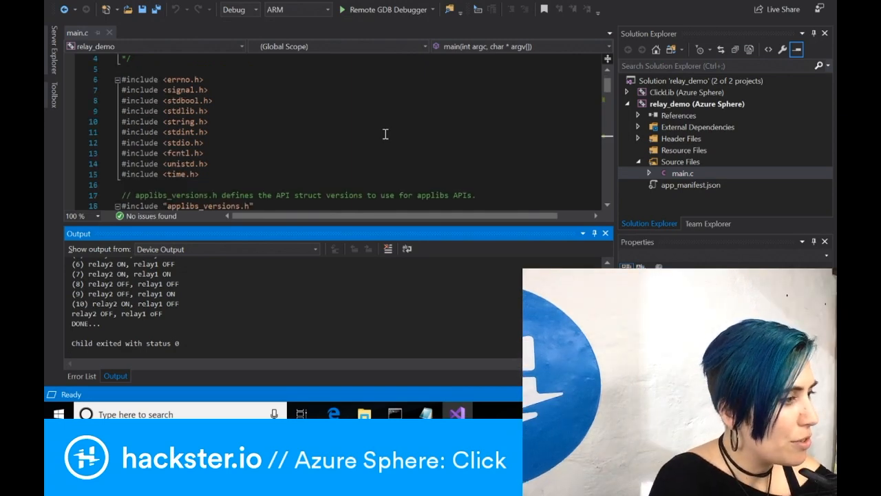
{"action": "scroll", "scroll_direction": "down", "scroll_amount": 3}
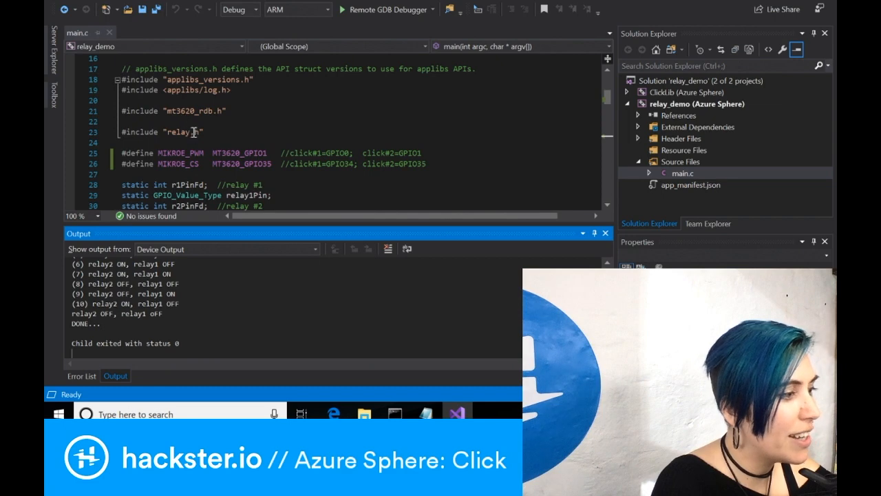
{"action": "triple_click", "coordinate": [163, 132]}
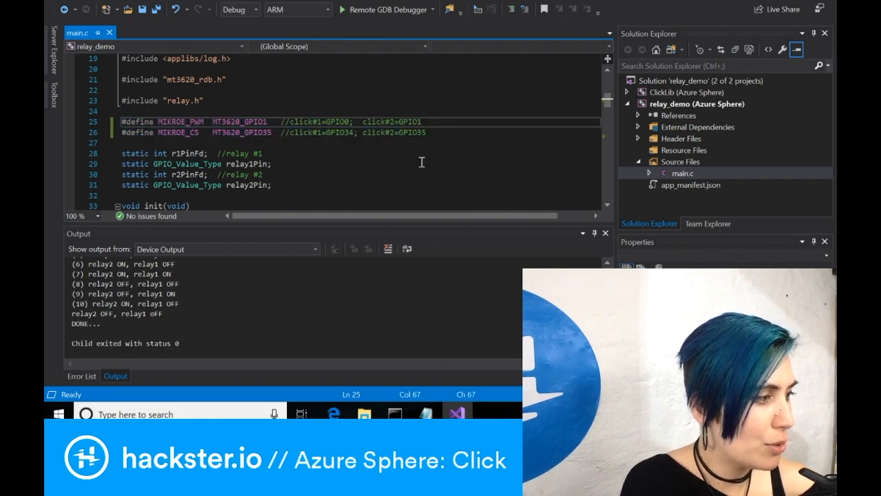
{"action": "scroll", "scroll_direction": "down", "scroll_amount": 3}
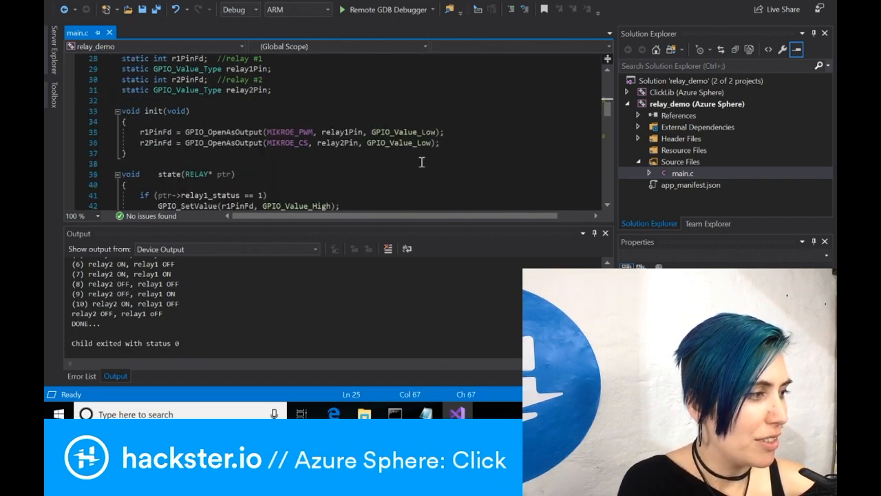
{"action": "left_click", "coordinate": [273, 89]}
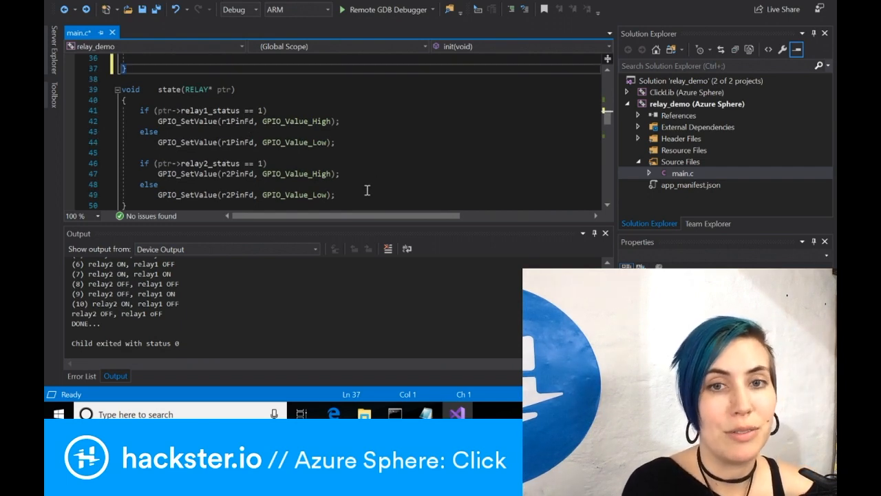
{"action": "scroll", "scroll_direction": "down", "scroll_amount": 3}
{"action": "type", "text": "RELAY* rptr;"}
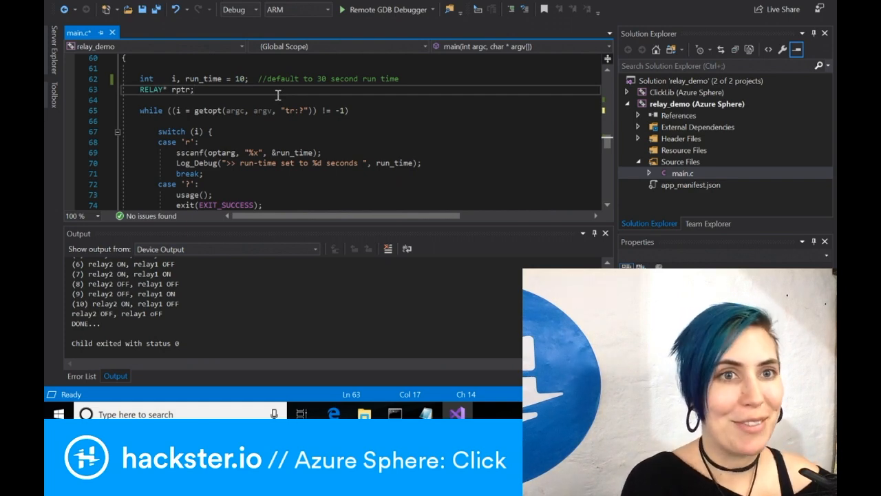
{"action": "scroll", "scroll_direction": "down", "scroll_amount": 3}
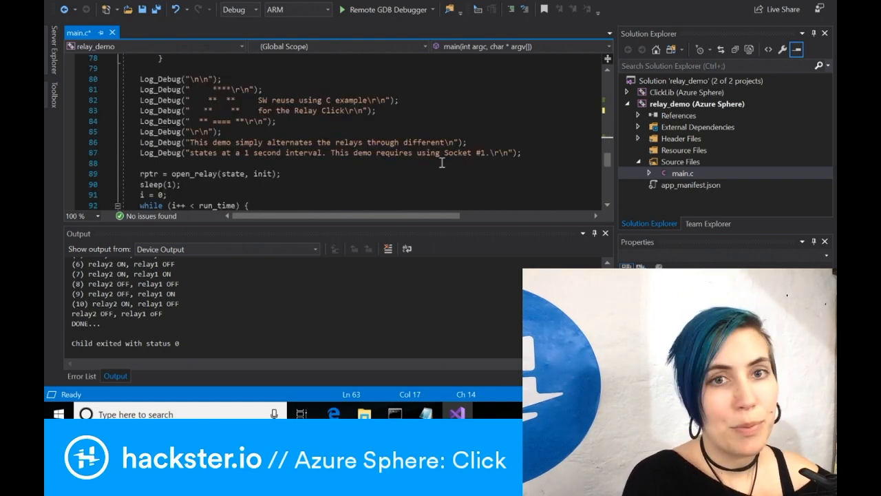
{"action": "scroll", "scroll_direction": "down", "scroll_amount": 3}
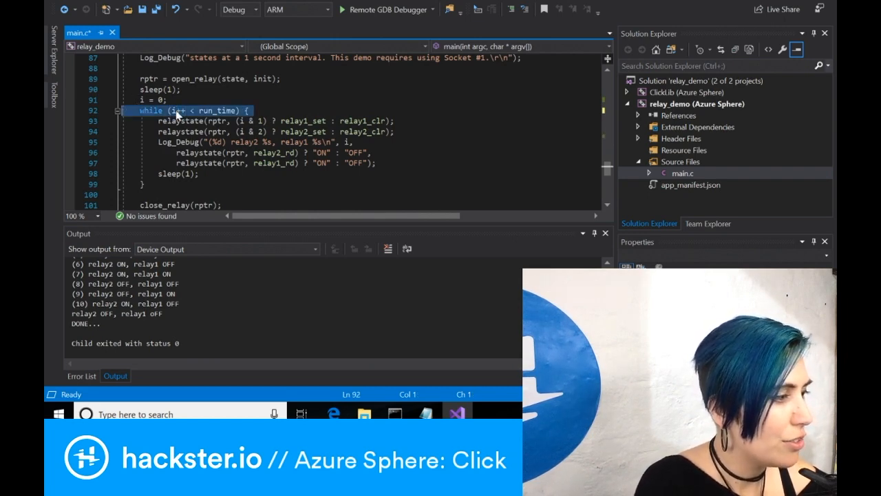
{"action": "mouse_move", "coordinate": [177, 110]}
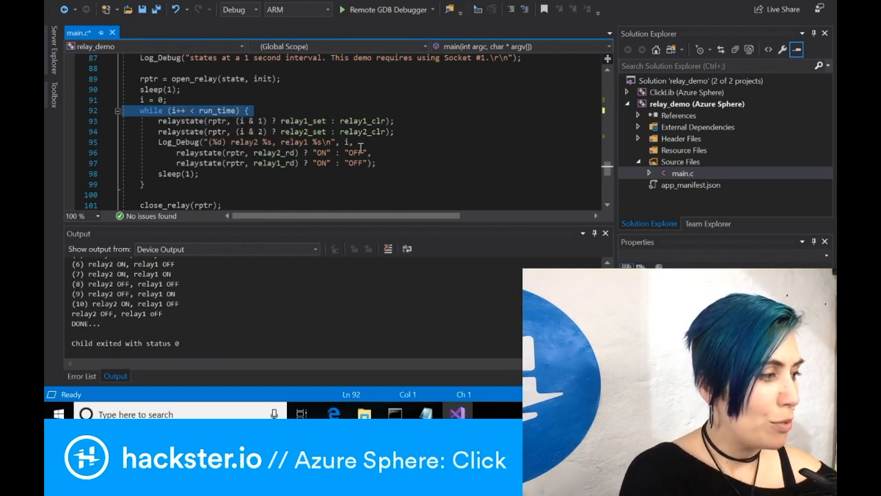
{"action": "left_click", "coordinate": [374, 162]}
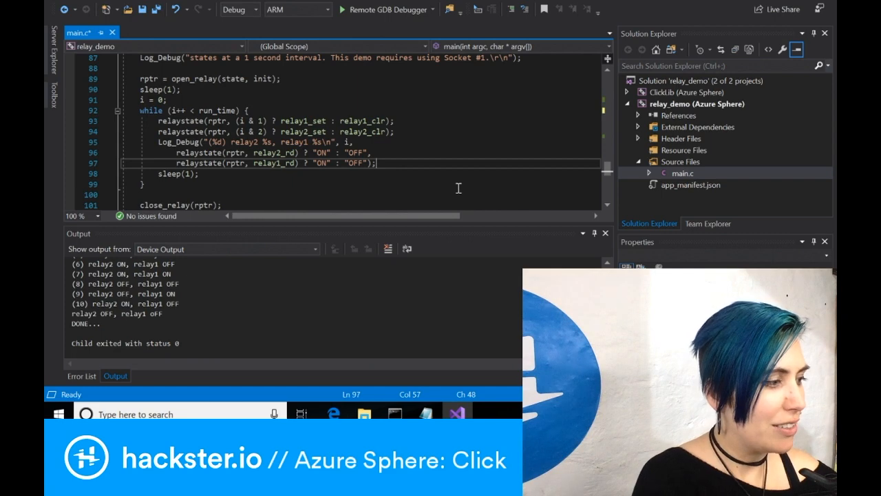
{"action": "scroll", "scroll_direction": "down", "scroll_amount": 3}
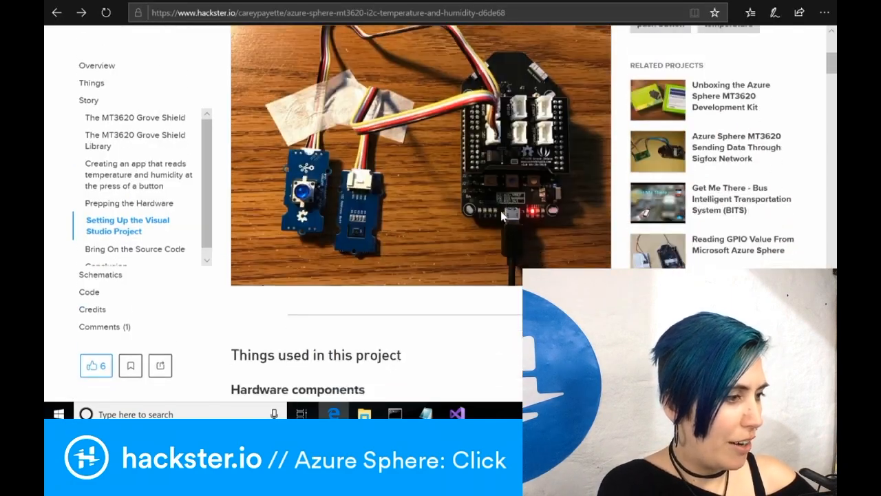
Reach the 'Setting Up the Visual Studio Project' include-directories instructions, then bring up the local clickmodules folder
{"action": "scroll", "scroll_direction": "down", "scroll_amount": 3}
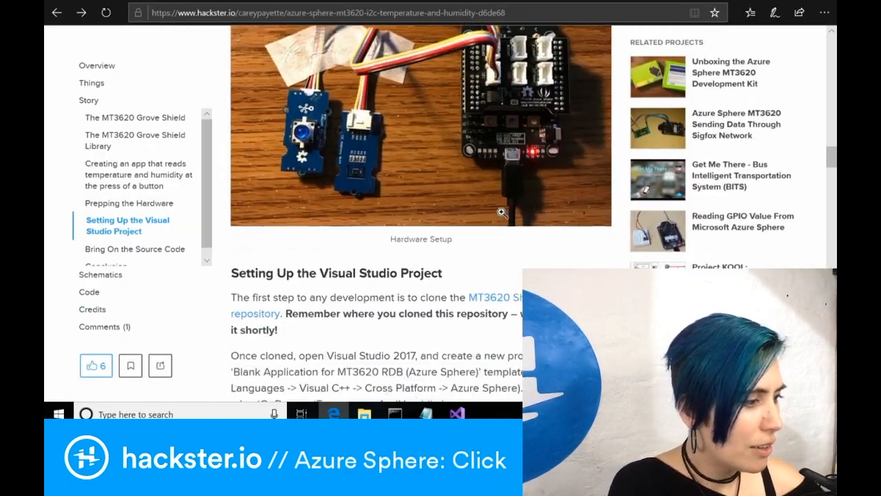
{"action": "scroll", "scroll_direction": "down", "scroll_amount": 3}
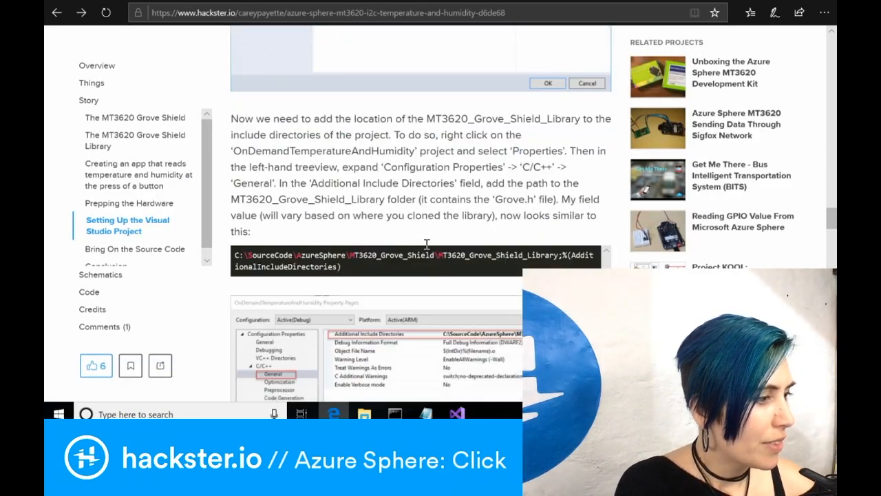
{"action": "scroll", "scroll_direction": "down", "scroll_amount": 3}
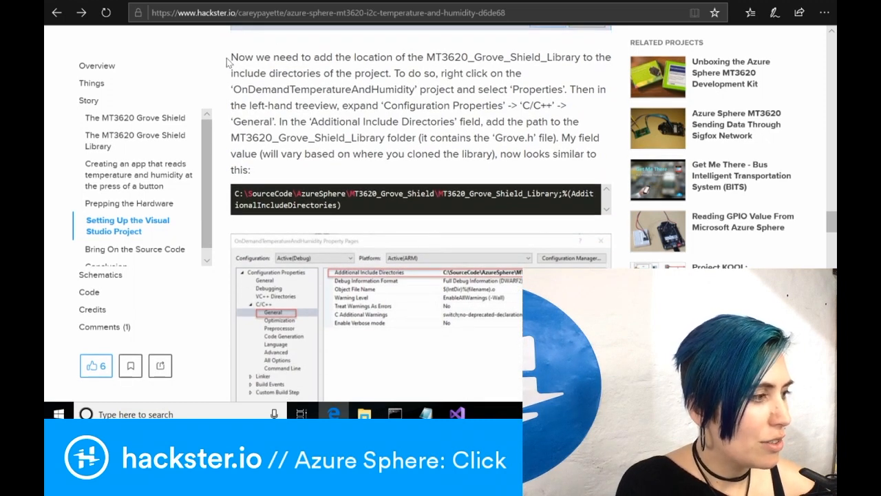
{"action": "double_click", "coordinate": [243, 57]}
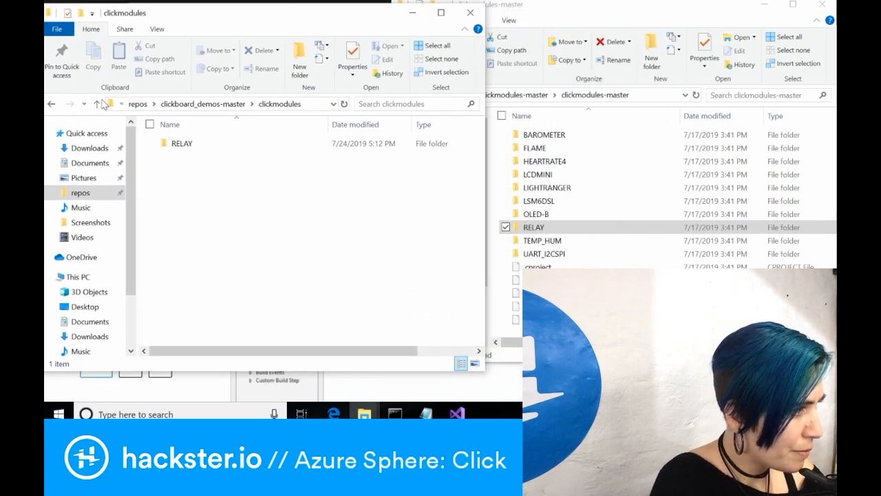
Browse clickboard_demos-master into SPHERE_MT3620, then into clickmodules and its RELAY library folder
{"action": "left_click", "coordinate": [102, 104]}
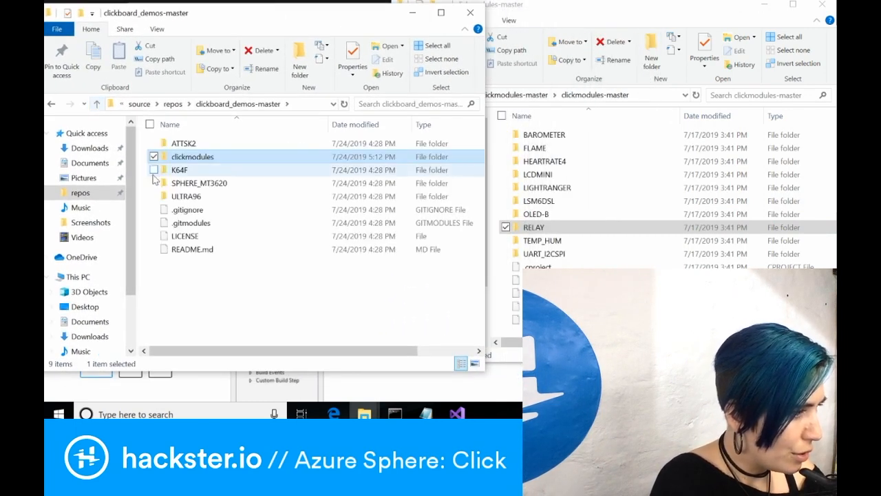
{"action": "double_click", "coordinate": [198, 181]}
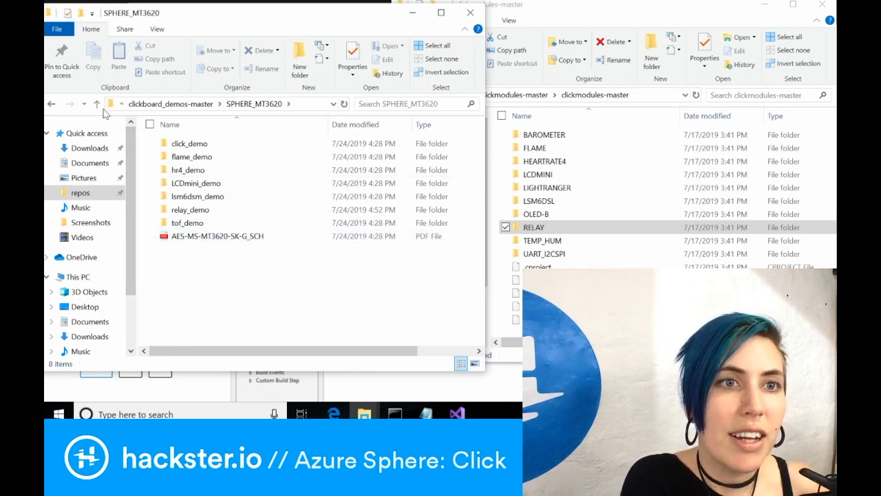
{"action": "left_click", "coordinate": [96, 103]}
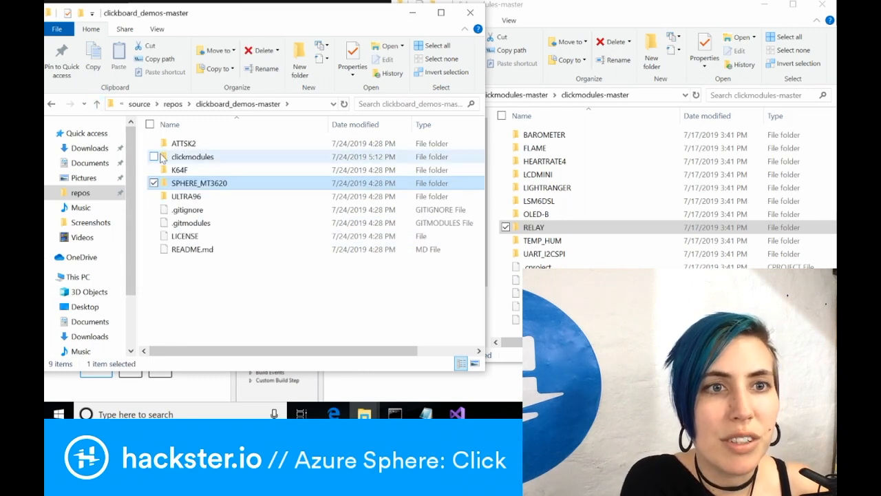
{"action": "mouse_move", "coordinate": [200, 181]}
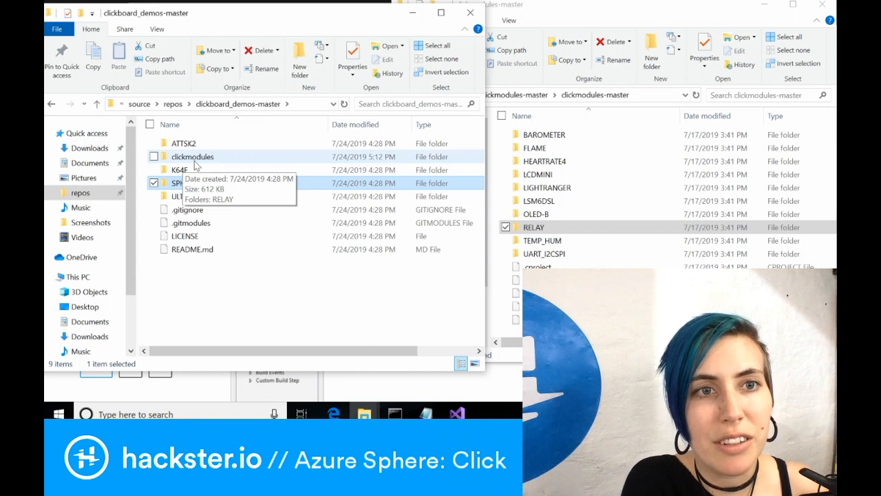
{"action": "double_click", "coordinate": [193, 157]}
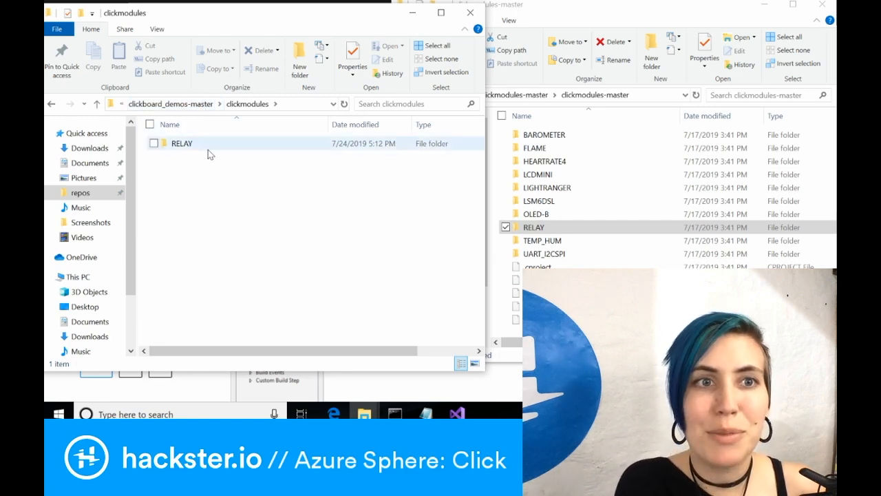
{"action": "double_click", "coordinate": [181, 144]}
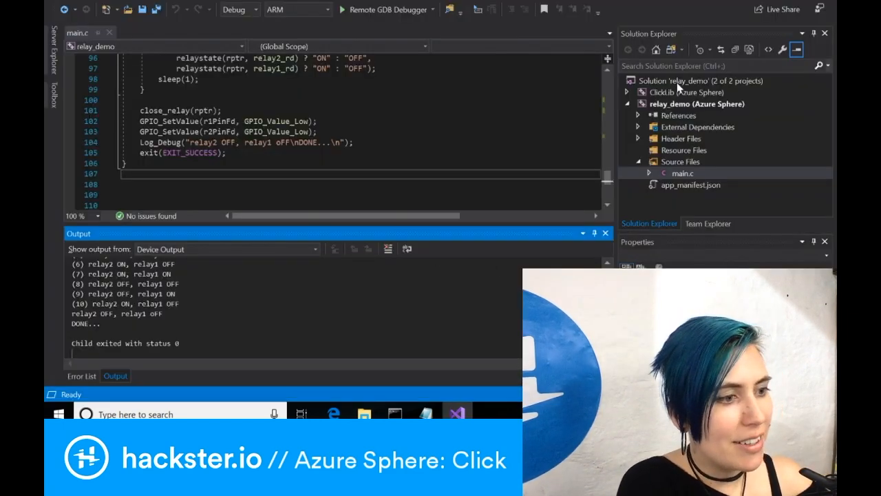
{"action": "left_click", "coordinate": [688, 80]}
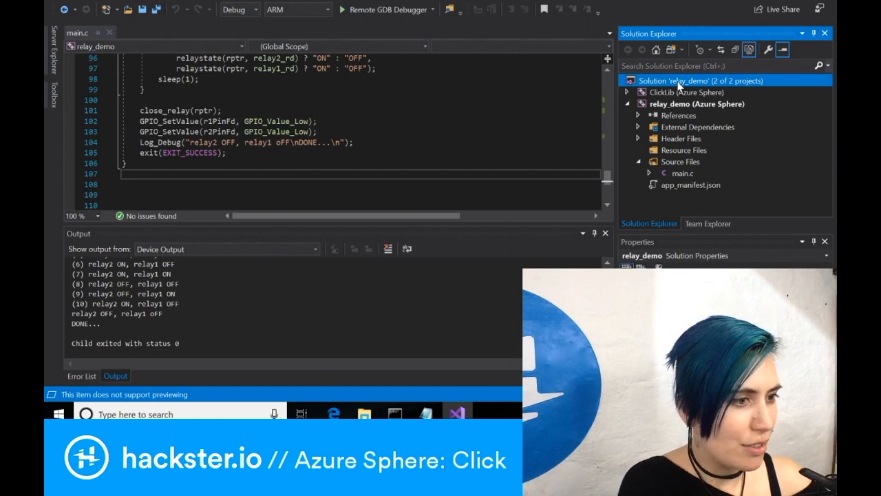
{"action": "right_click", "coordinate": [699, 80]}
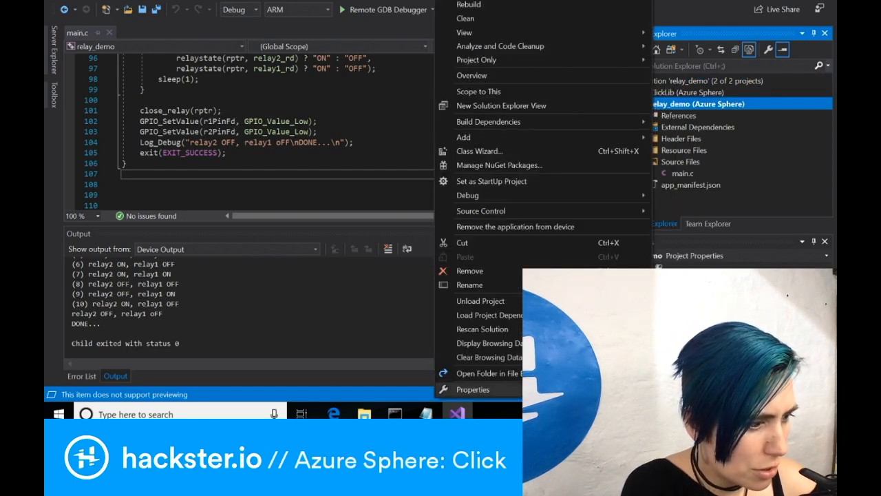
{"action": "left_click", "coordinate": [474, 389]}
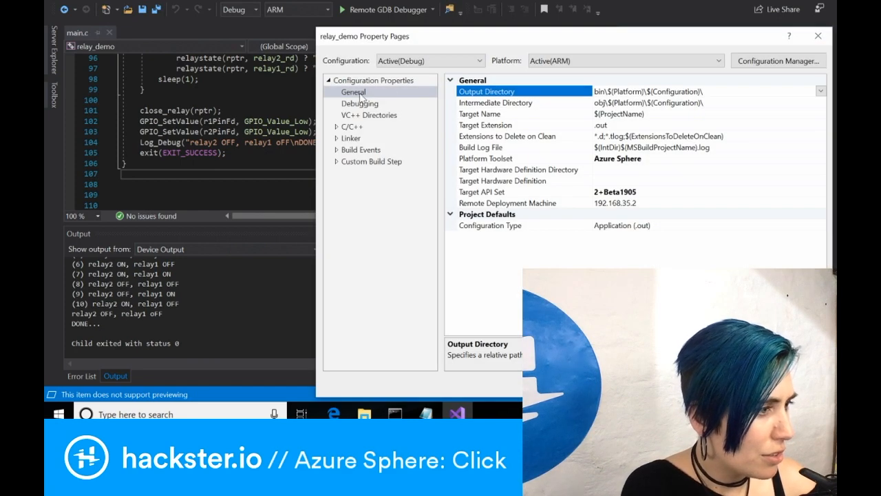
{"action": "left_click", "coordinate": [337, 127]}
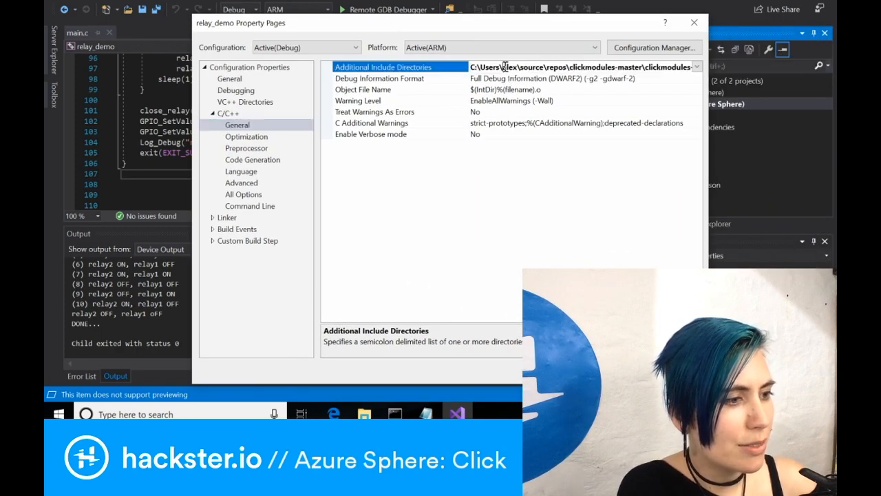
{"action": "left_click", "coordinate": [697, 66]}
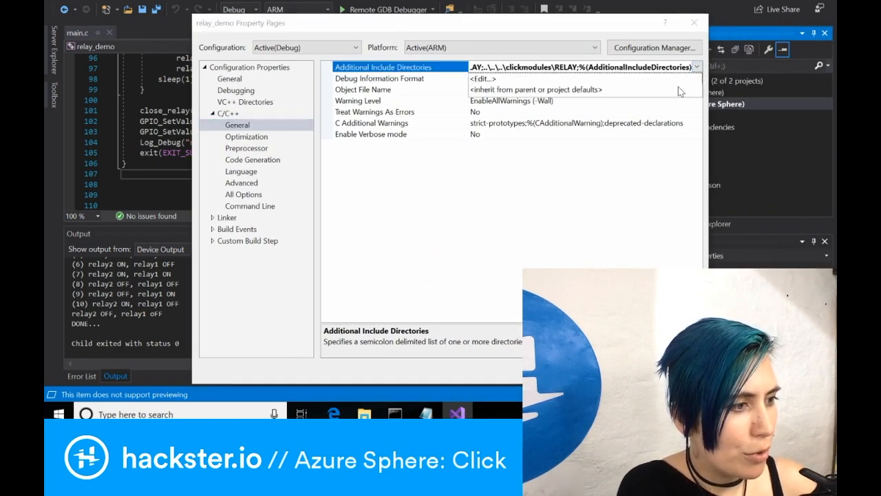
{"action": "left_click", "coordinate": [697, 66]}
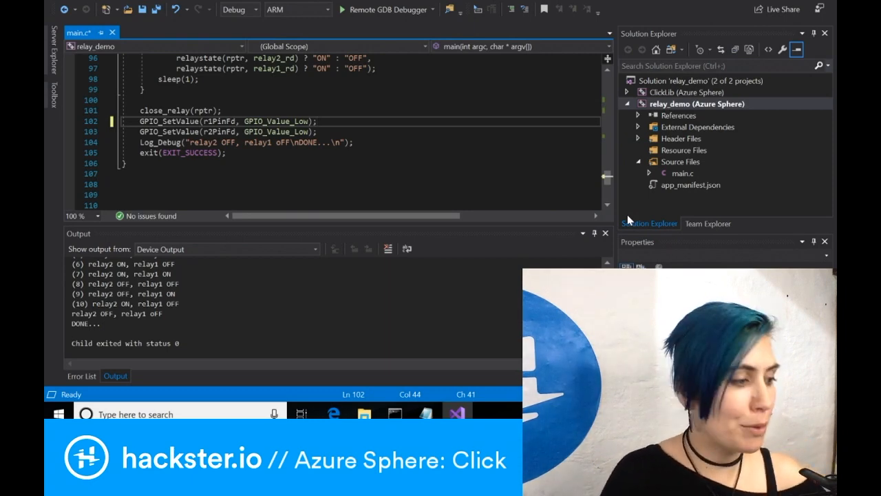
Switch to Edge and scroll the Secure Everything with Azure Sphere contest description
{"action": "key", "text": "alt+tab"}
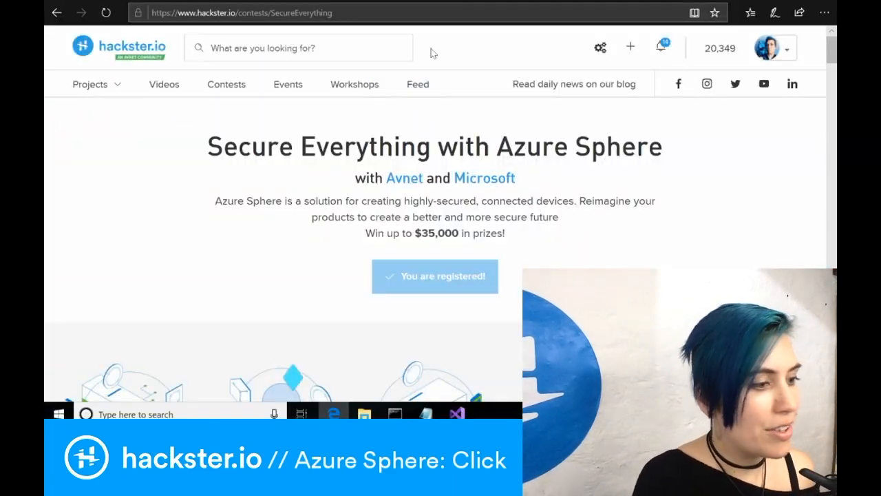
{"action": "scroll", "scroll_direction": "down", "scroll_amount": 3}
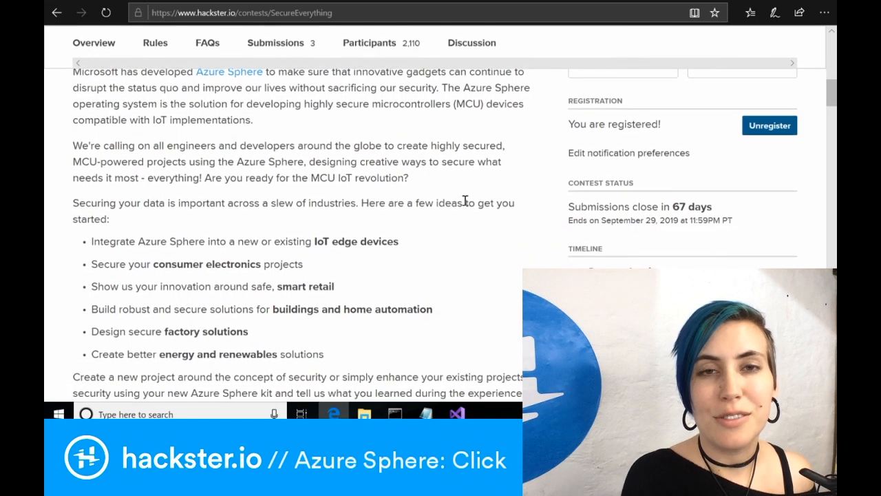